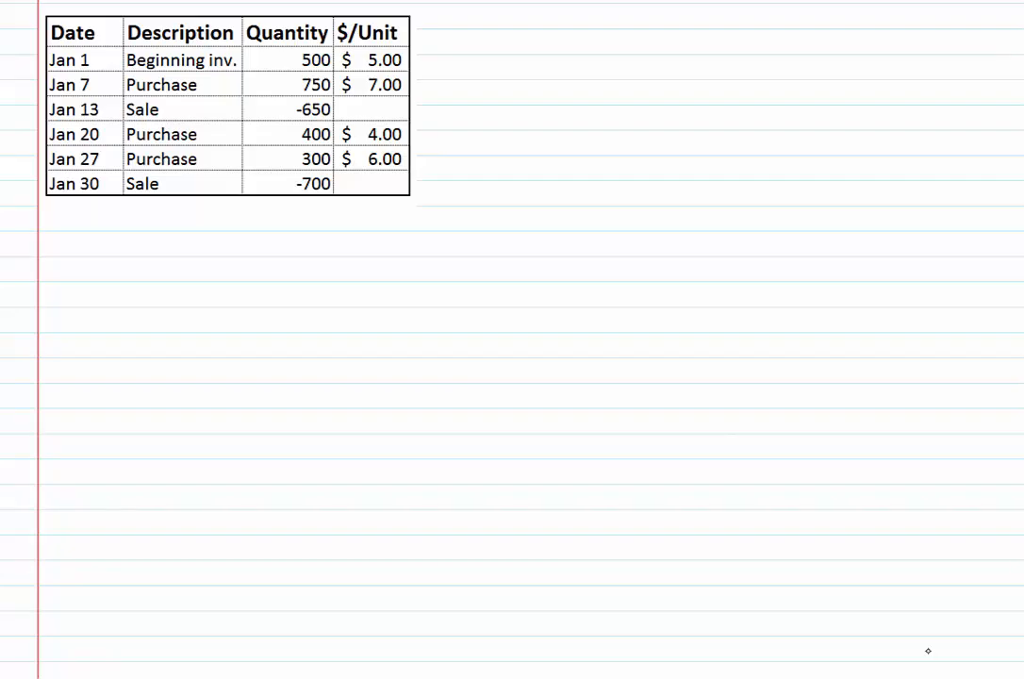
pyautogui.write('Weigl')
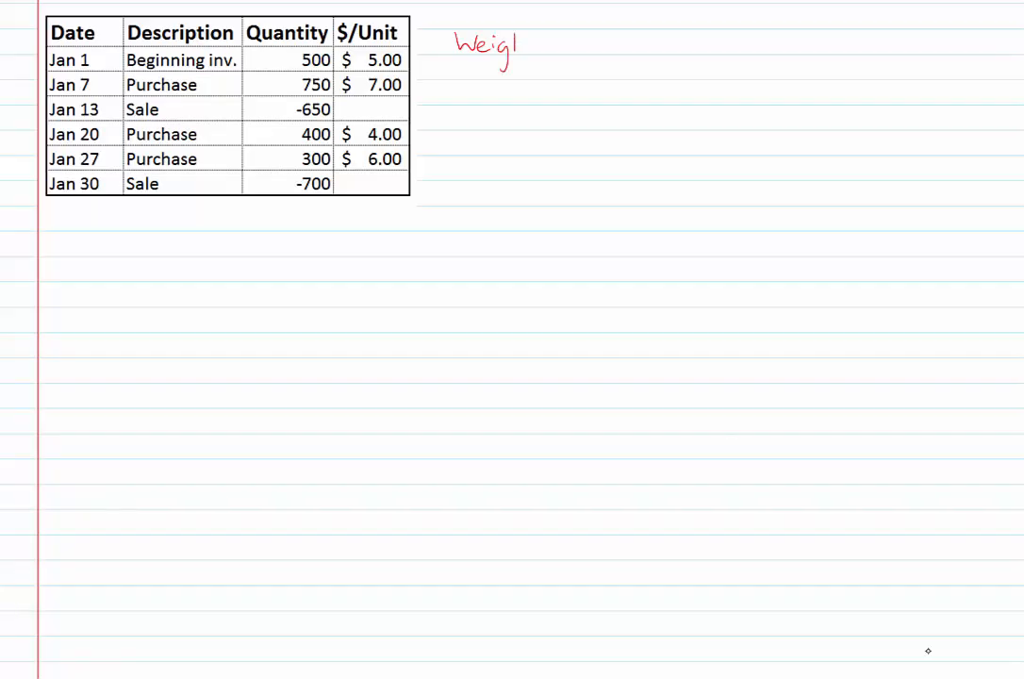
pyautogui.write('hted average met')
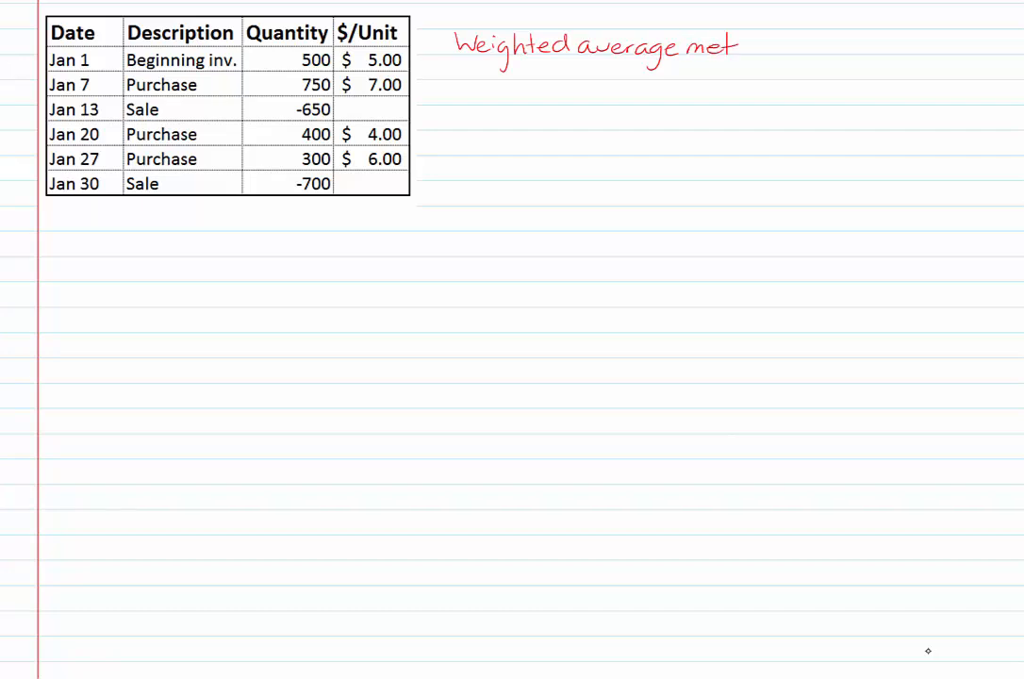